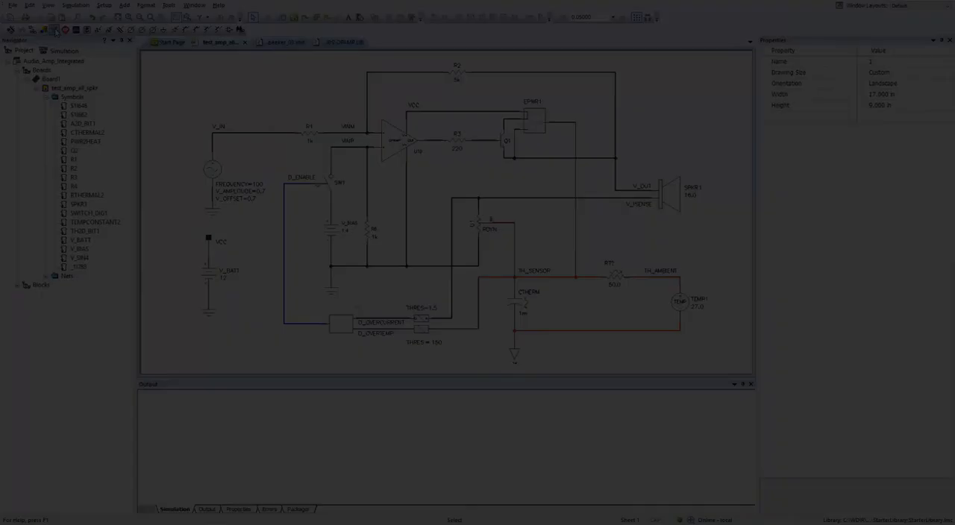
Run the Time-Domain simulation with End Time 400m from Simulation Control after reviewing the Results options.
{"action": "left_click", "coordinate": [54, 30]}
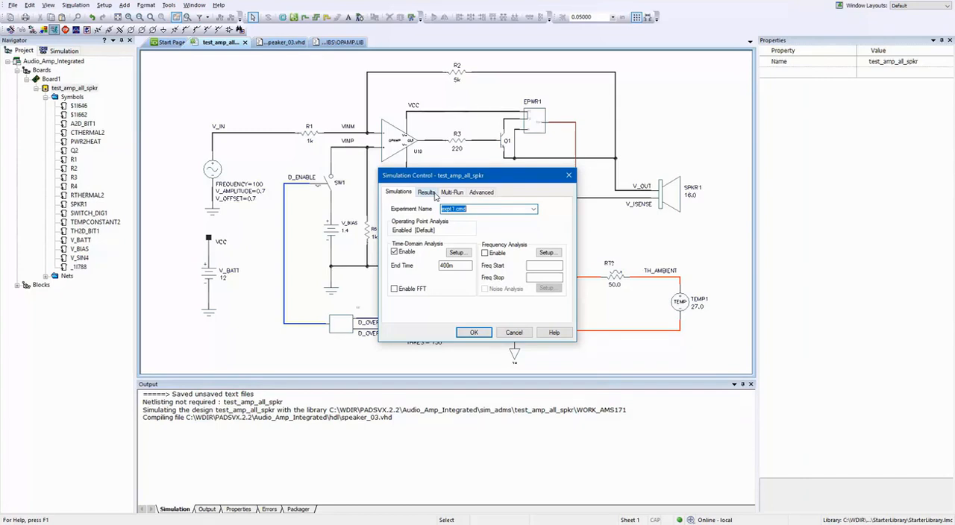
{"action": "left_click", "coordinate": [426, 191]}
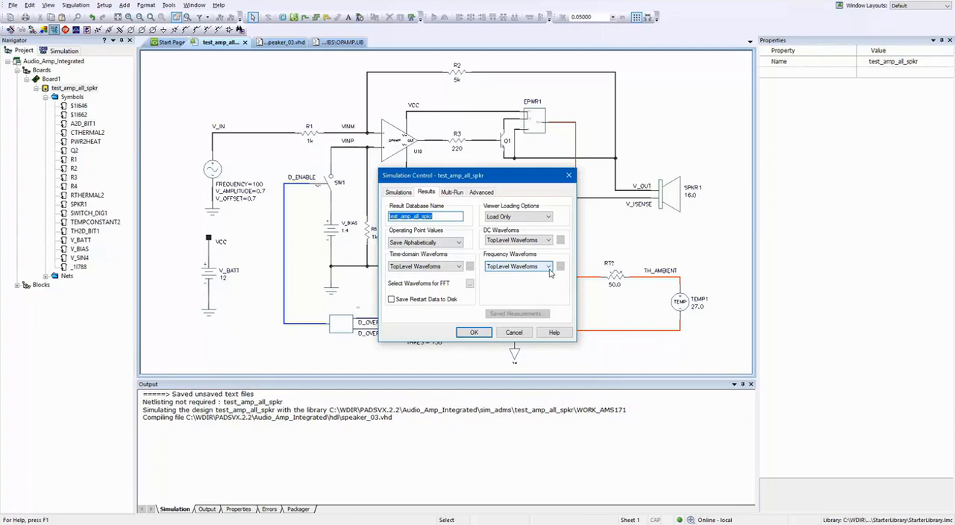
{"action": "left_click", "coordinate": [400, 191]}
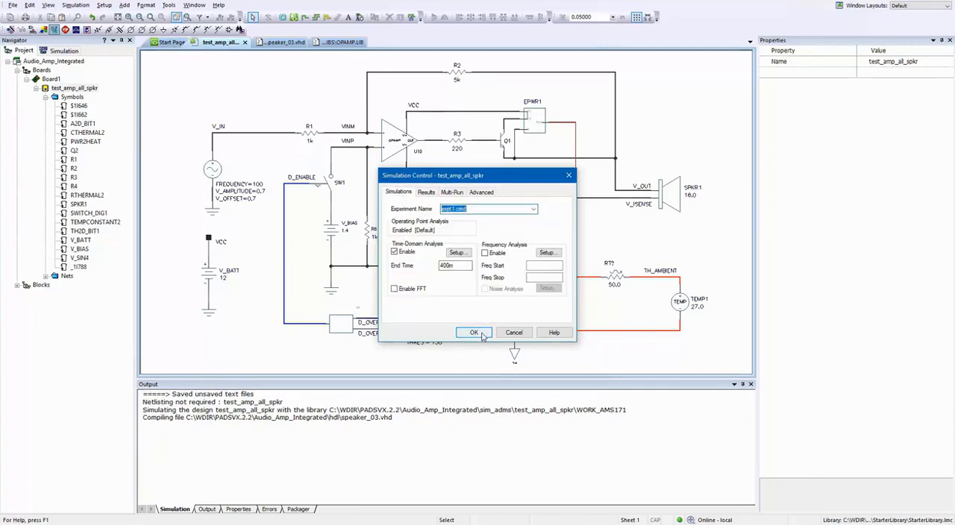
{"action": "left_click", "coordinate": [474, 331]}
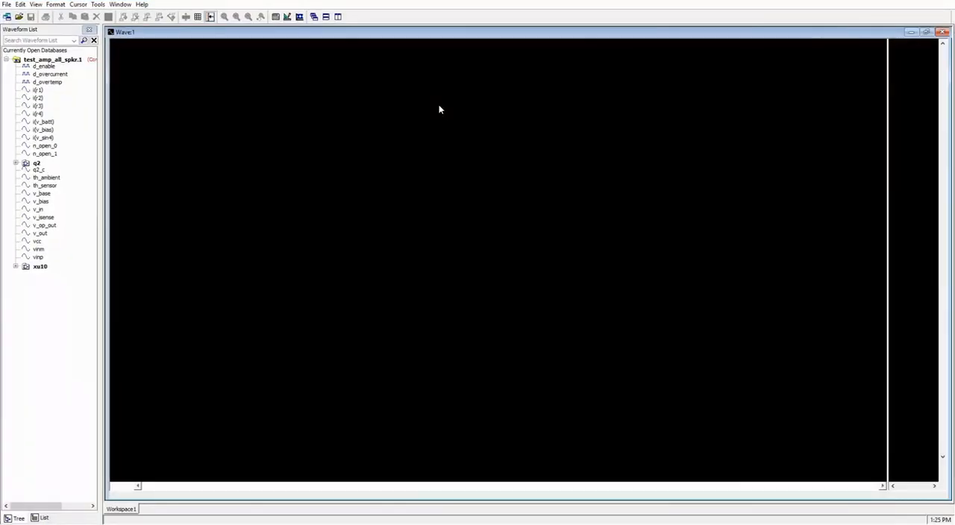
{"action": "mouse_move", "coordinate": [442, 311]}
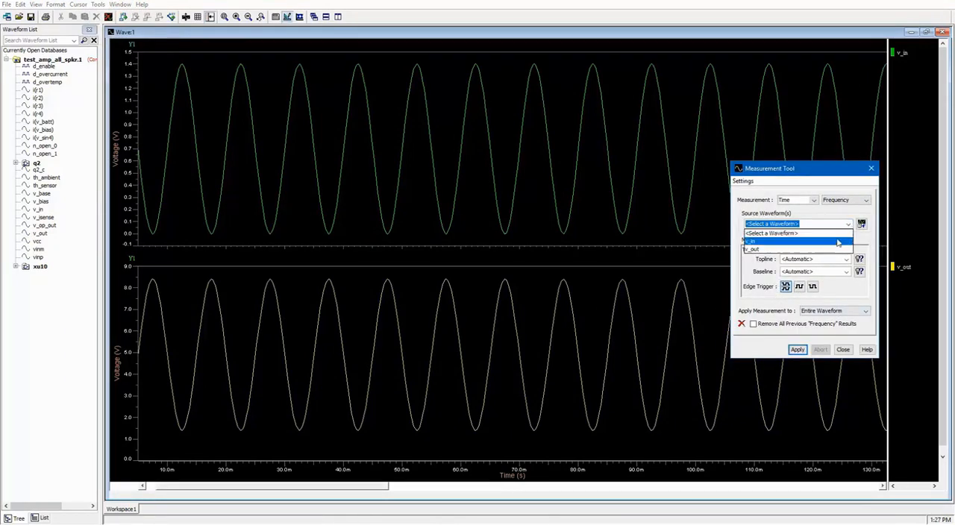
Measure v_in at 100 Hz frequency and 1.4 V Level/PeakToPeak, then dismiss the Measurement Tool.
{"action": "left_click", "coordinate": [794, 242]}
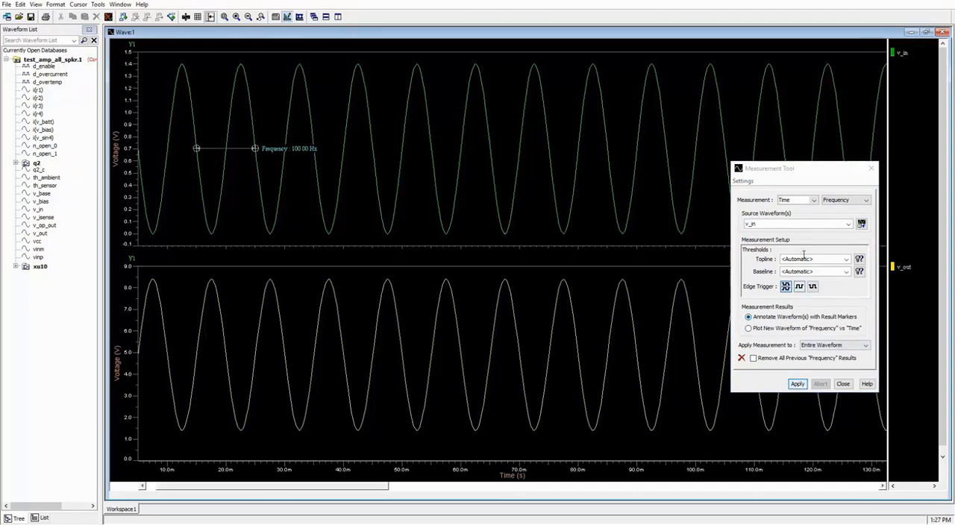
{"action": "left_click", "coordinate": [812, 200]}
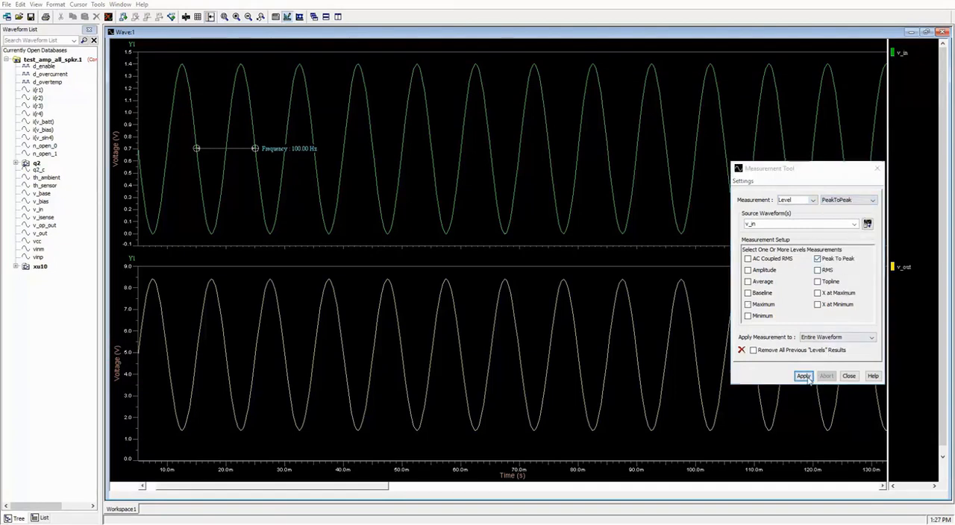
{"action": "left_click", "coordinate": [803, 376]}
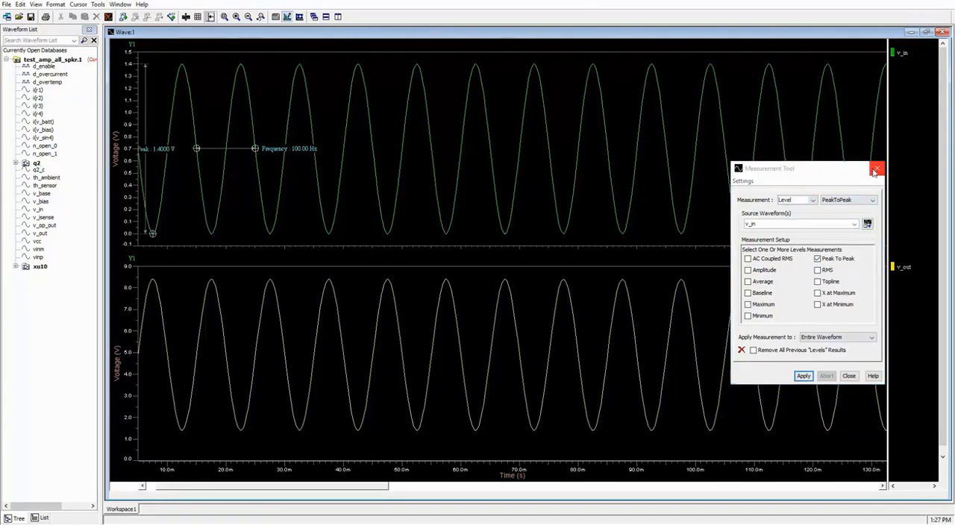
{"action": "left_click", "coordinate": [874, 170]}
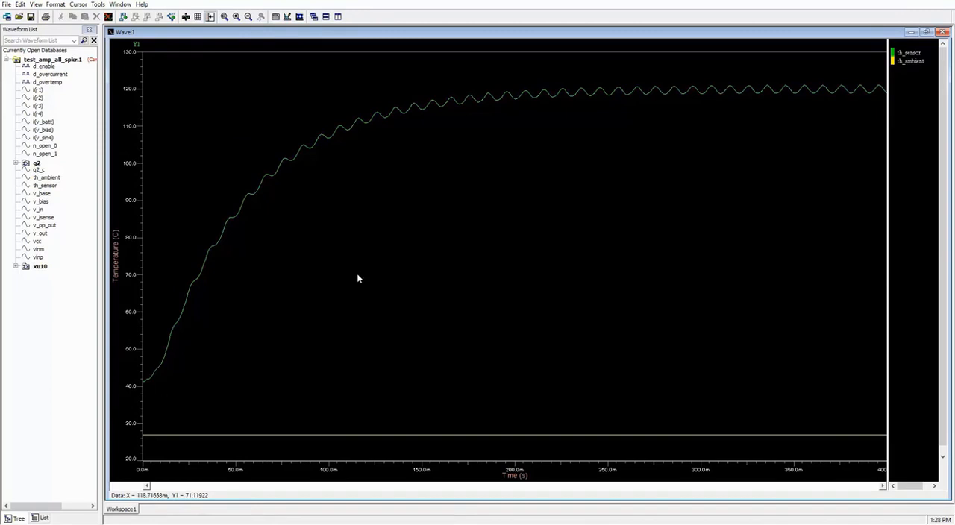
{"action": "mouse_move", "coordinate": [331, 143]}
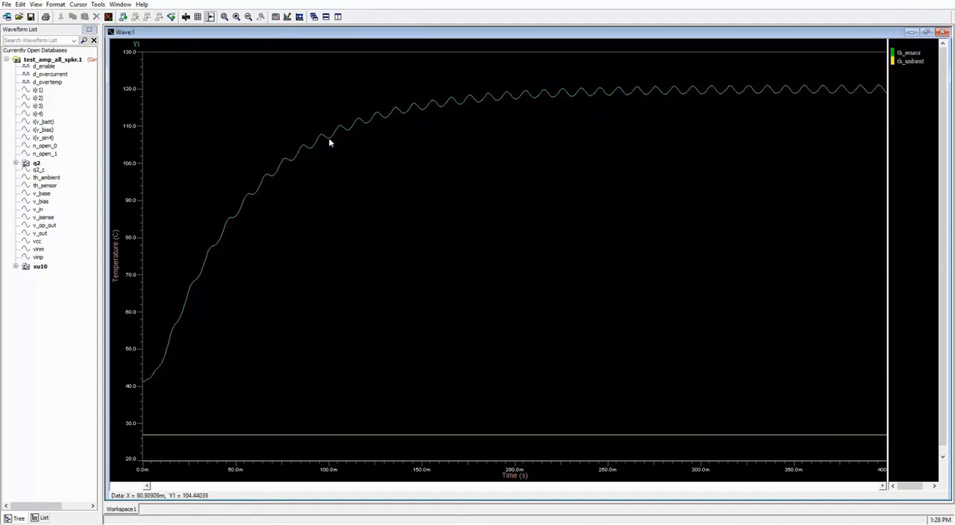
{"action": "mouse_move", "coordinate": [758, 99]}
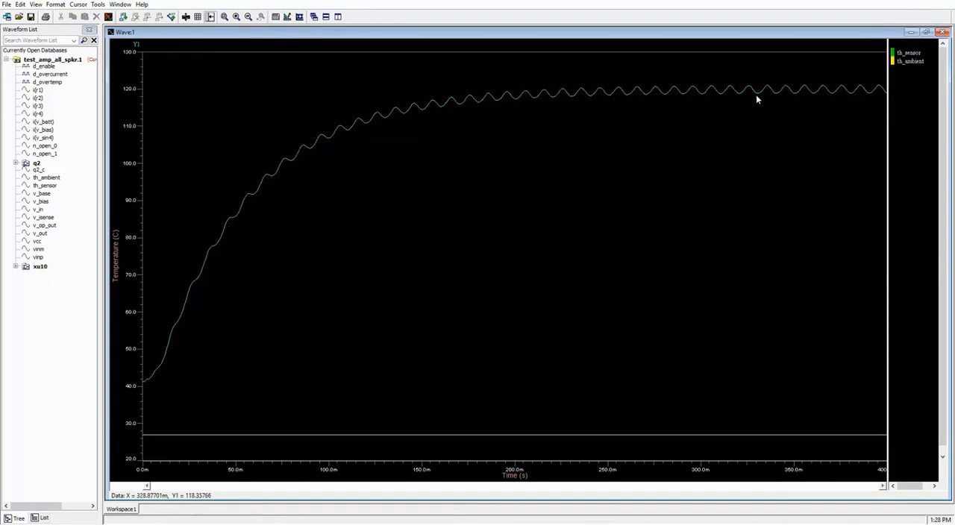
{"action": "mouse_move", "coordinate": [831, 99]}
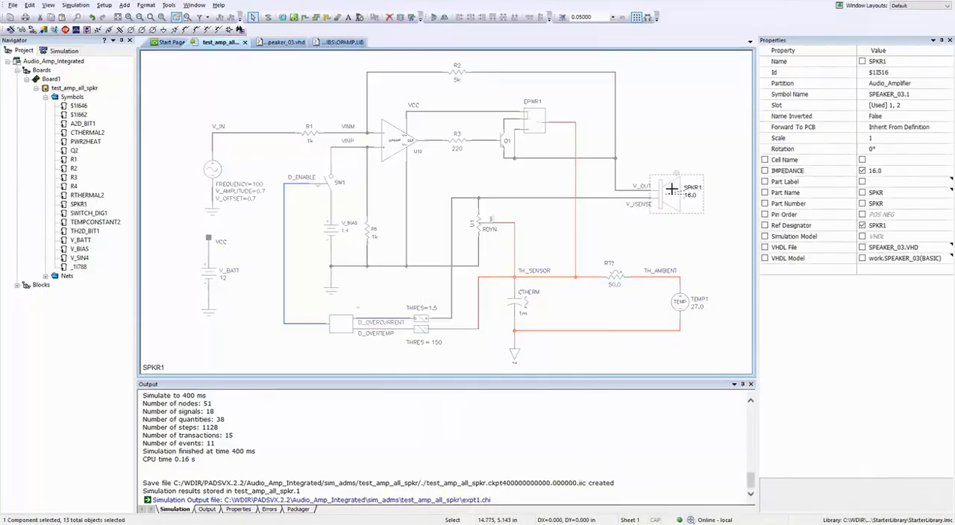
Edit SPKR1's model properties to set IMPEDANCE to 8.0 on the Parameters tab.
{"action": "right_click", "coordinate": [669, 188]}
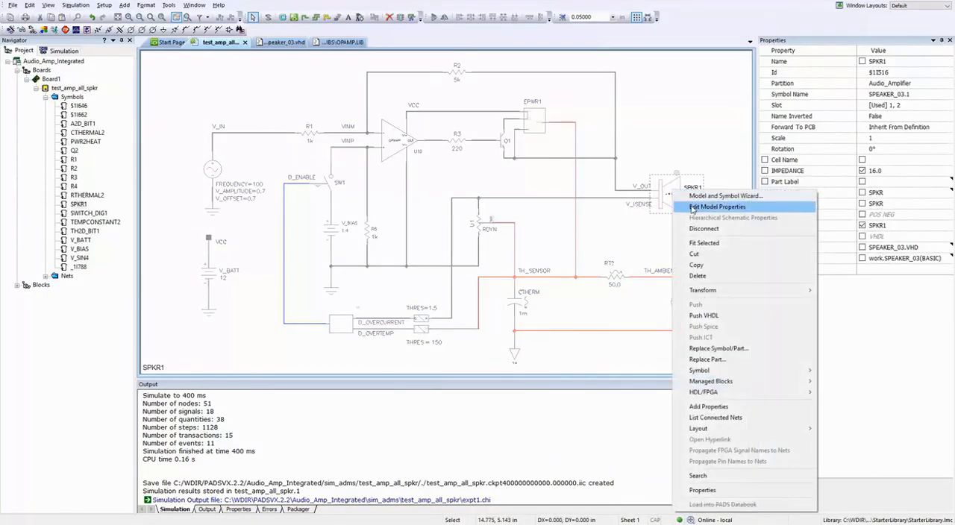
{"action": "left_click", "coordinate": [721, 206]}
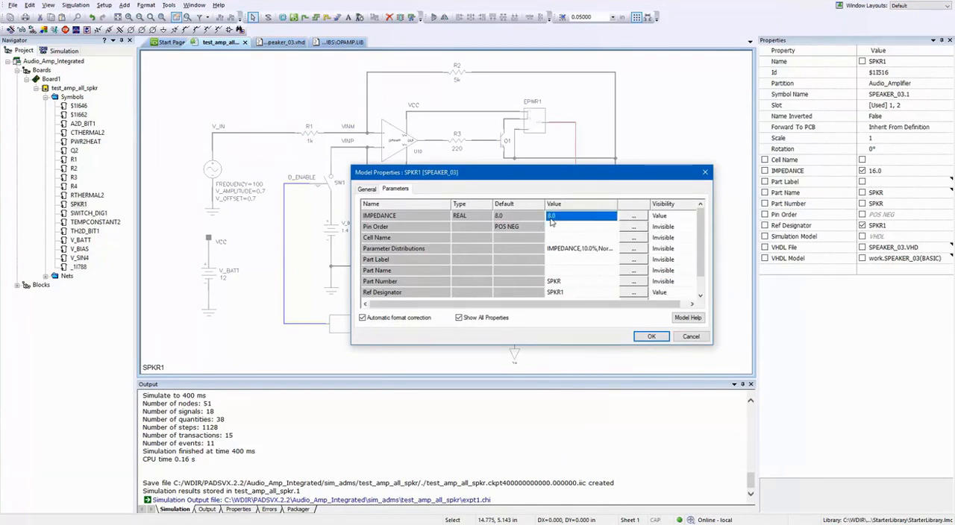
{"action": "left_click", "coordinate": [651, 335]}
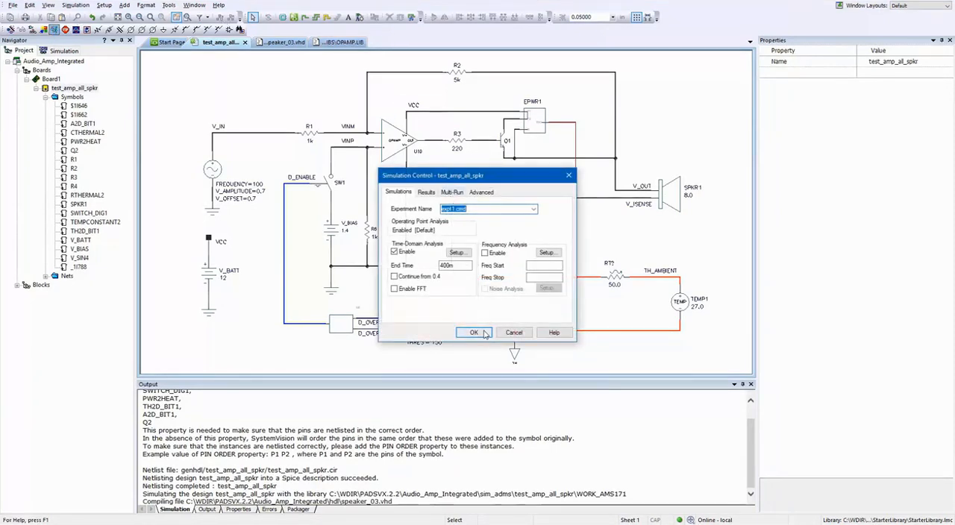
Rerun the 400 ms simulation for the 8-ohm speaker from Simulation Control.
{"action": "left_click", "coordinate": [474, 331]}
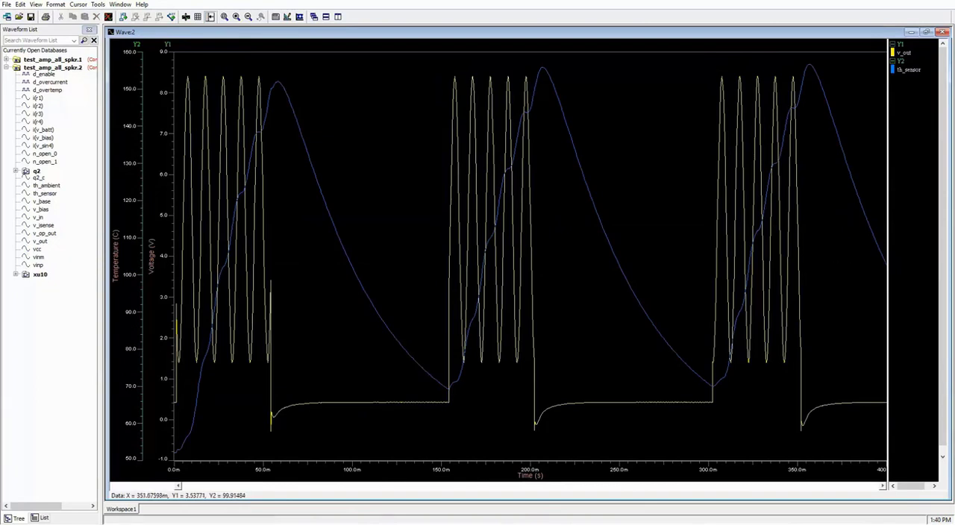
{"action": "mouse_move", "coordinate": [265, 77]}
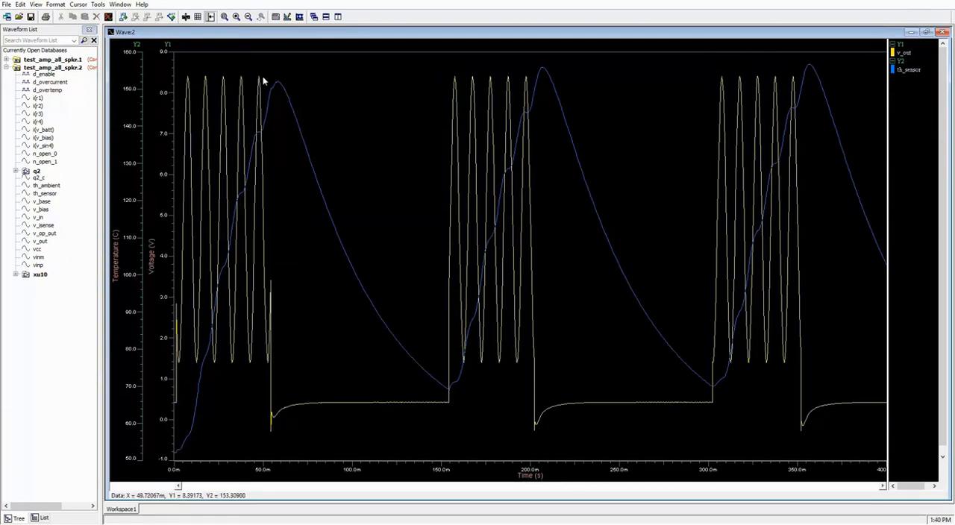
{"action": "mouse_move", "coordinate": [448, 391]}
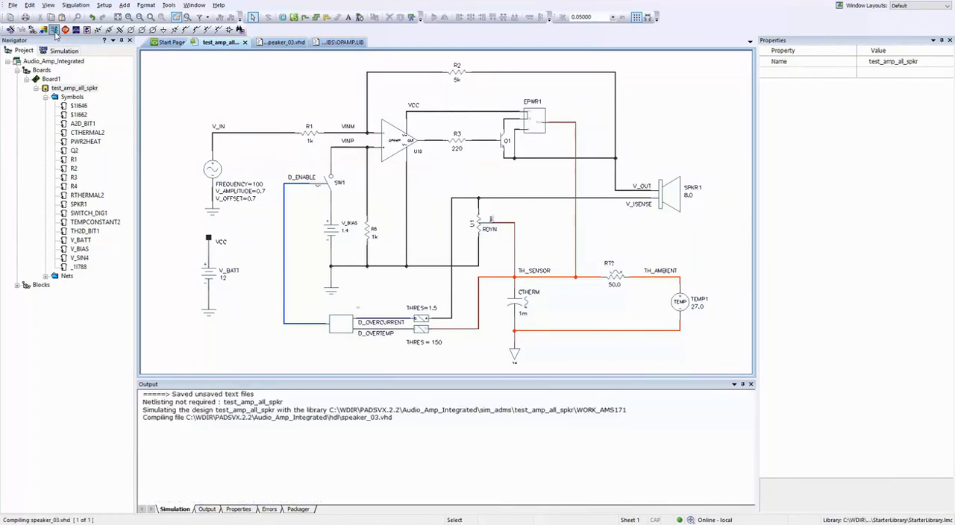
Choose a Sensitivity multi-run with Selected Parameters in Simulation Control's Multi-Run settings.
{"action": "left_click", "coordinate": [53, 28]}
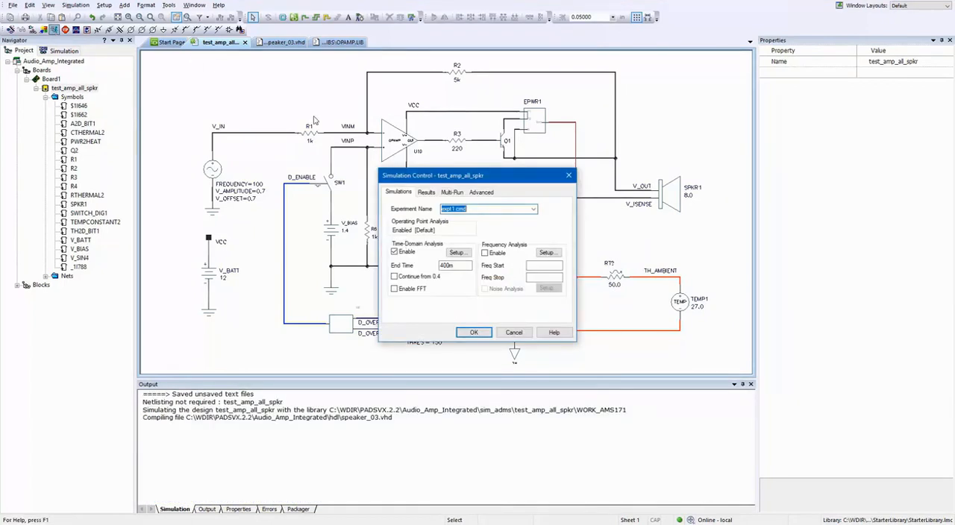
{"action": "left_click", "coordinate": [451, 191]}
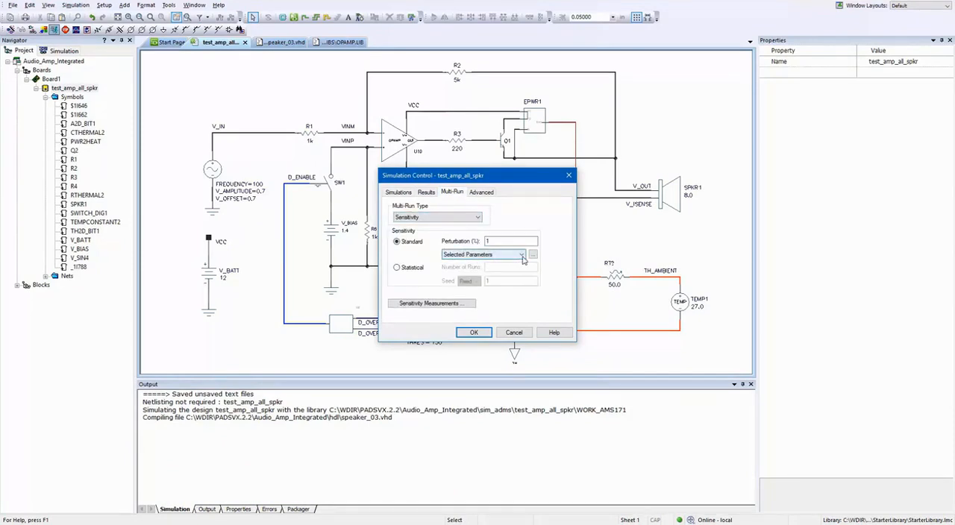
{"action": "left_click", "coordinate": [522, 254]}
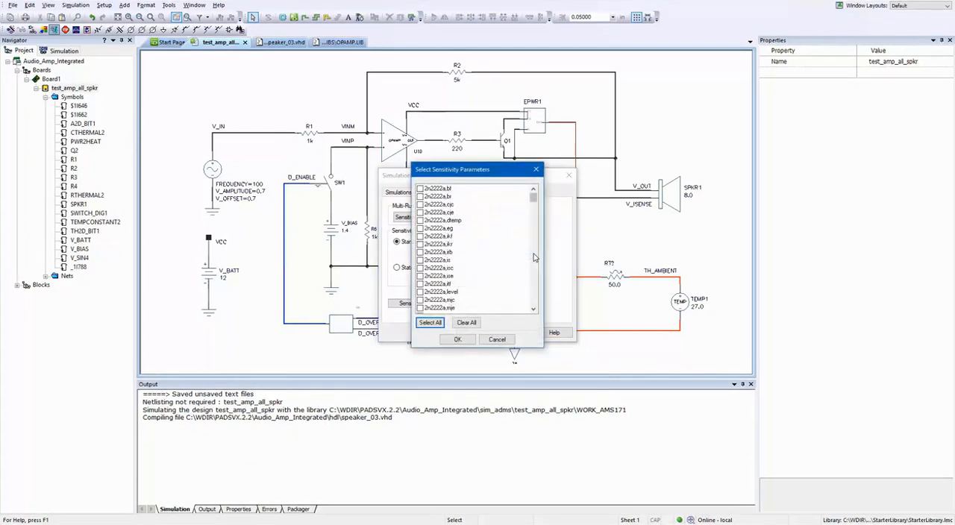
Select the circuit parameters to vary and launch the sensitivity run.
{"action": "scroll", "scroll_direction": "down", "scroll_amount": 3}
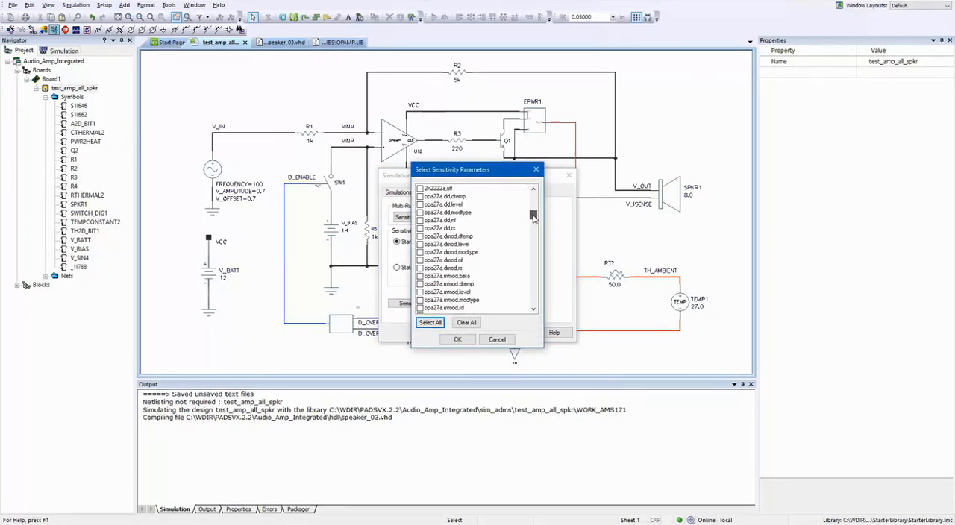
{"action": "scroll", "scroll_direction": "down", "scroll_amount": 3}
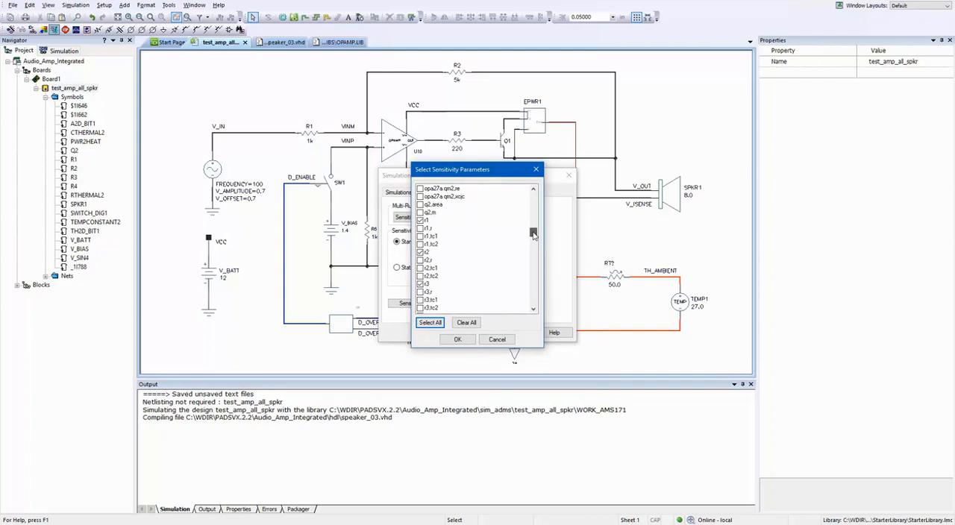
{"action": "left_click_drag", "start_coordinate": [533, 233], "coordinate": [533, 266]}
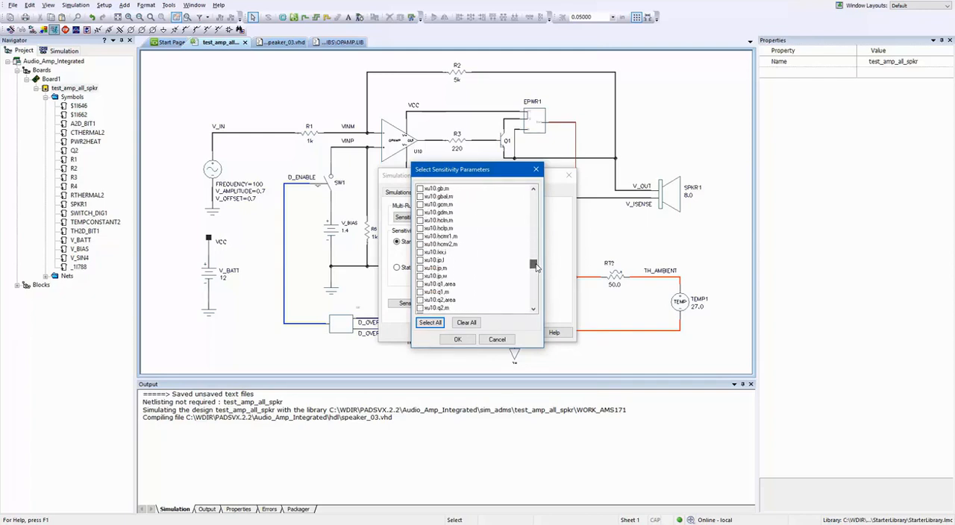
{"action": "scroll", "scroll_direction": "down", "scroll_amount": 3}
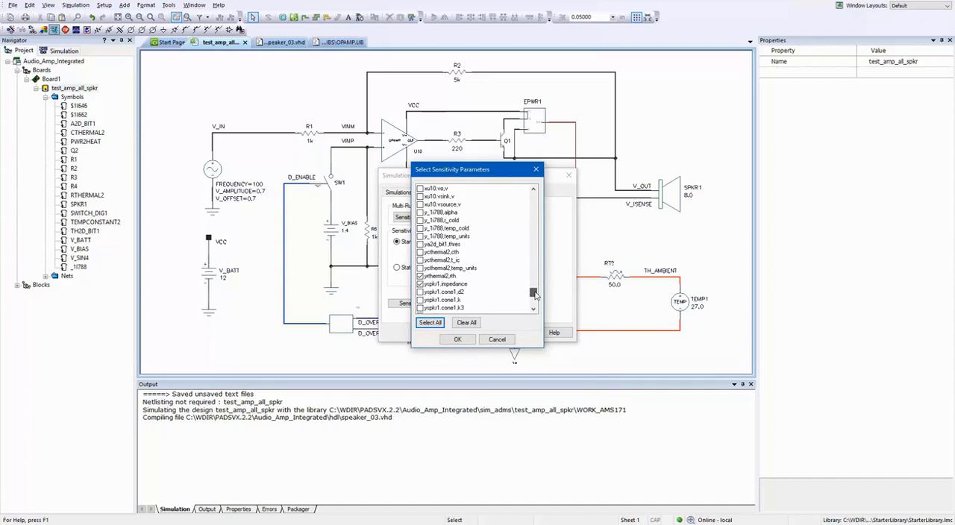
{"action": "left_click", "coordinate": [457, 341]}
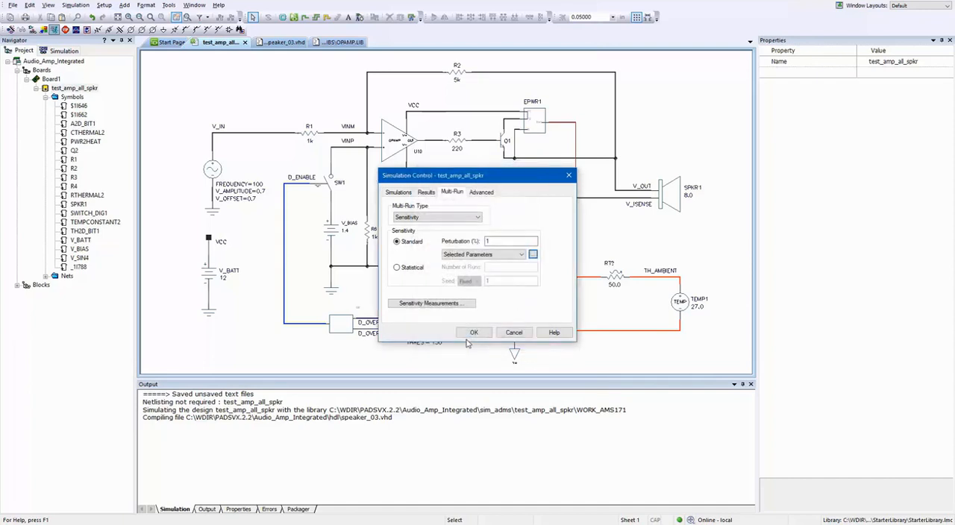
{"action": "left_click", "coordinate": [474, 332]}
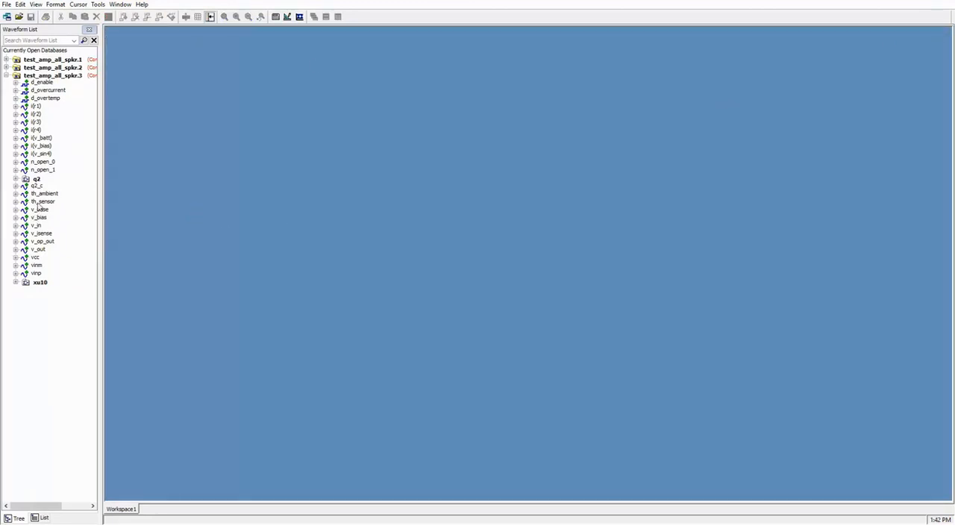
Plot th_sensor and apply a Maximum-level measurement with Plot Sensitivity of Maximum enabled.
{"action": "double_click", "coordinate": [43, 201]}
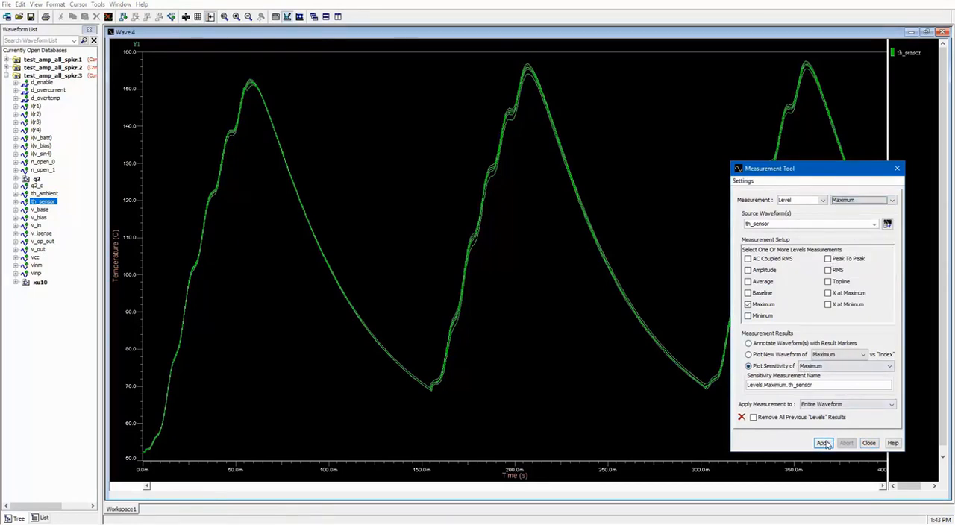
{"action": "left_click", "coordinate": [819, 441]}
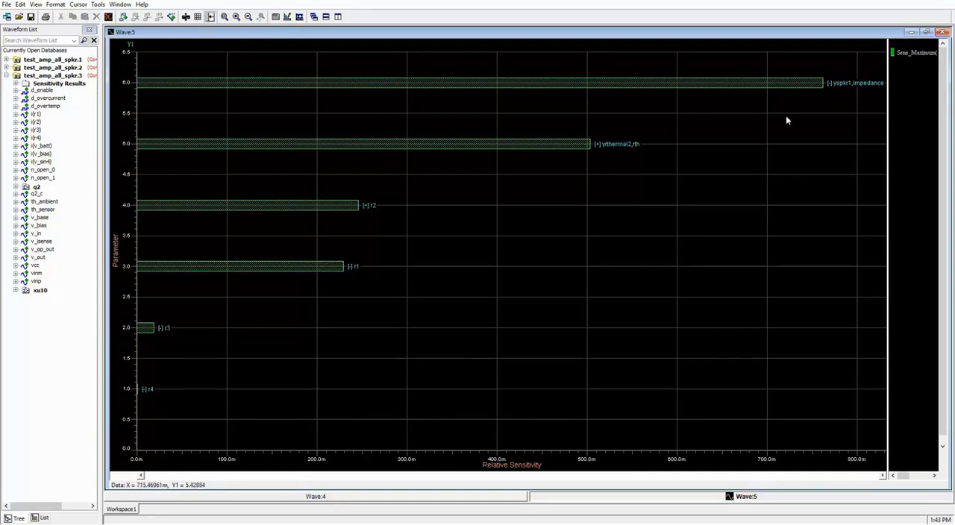
{"action": "mouse_move", "coordinate": [612, 157]}
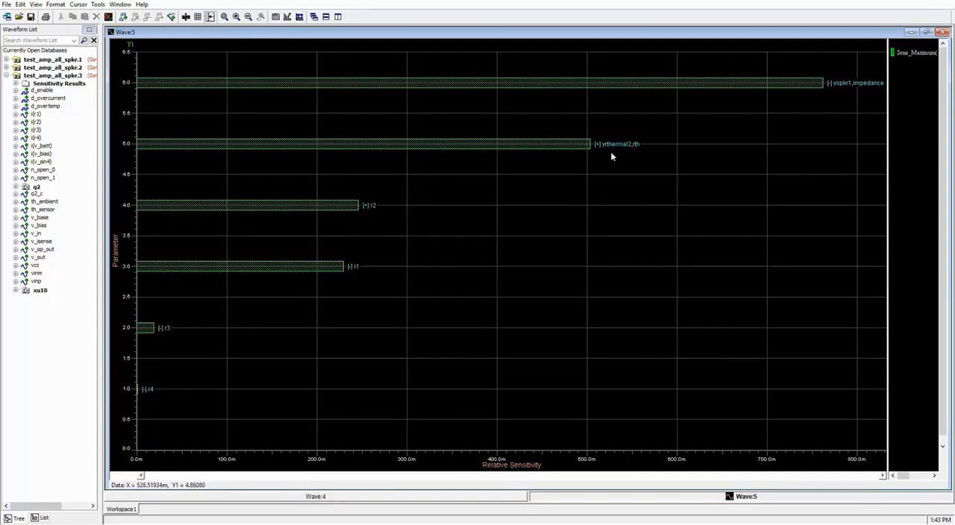
{"action": "mouse_move", "coordinate": [642, 158]}
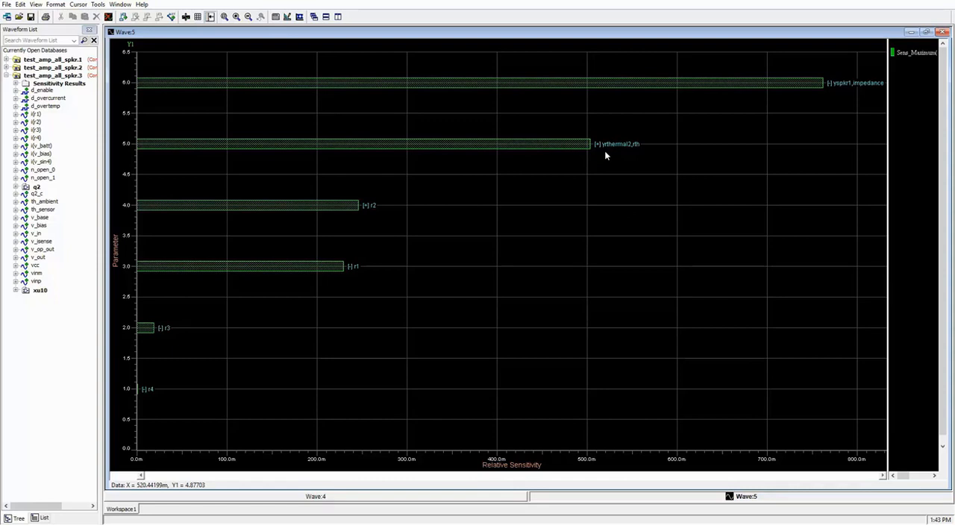
{"action": "mouse_move", "coordinate": [600, 161]}
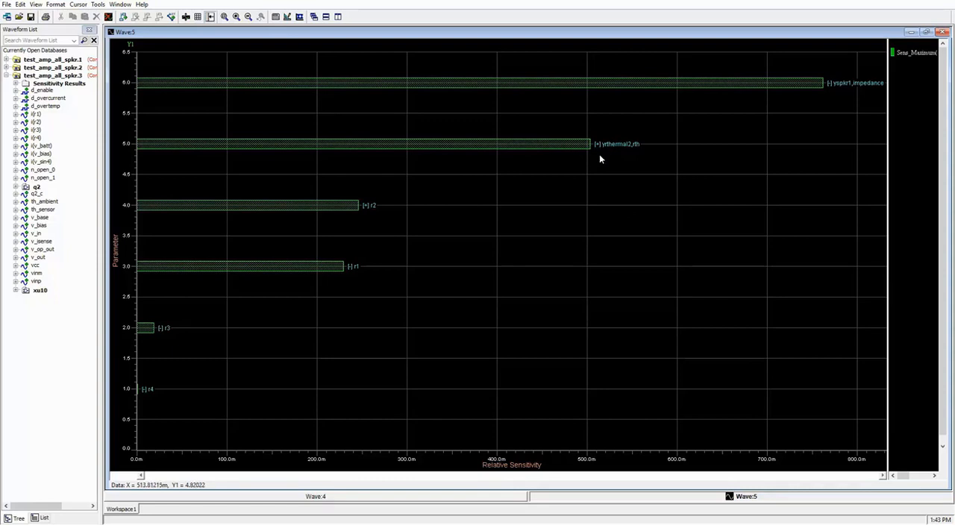